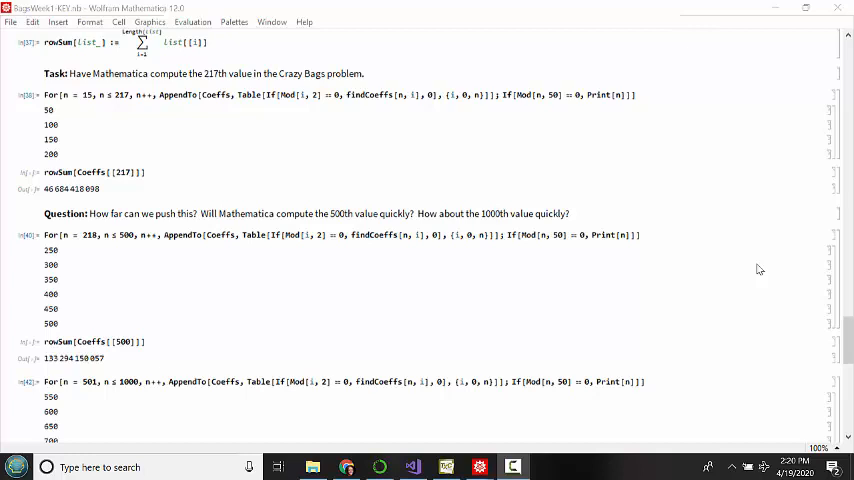
mouse_move(238, 128)
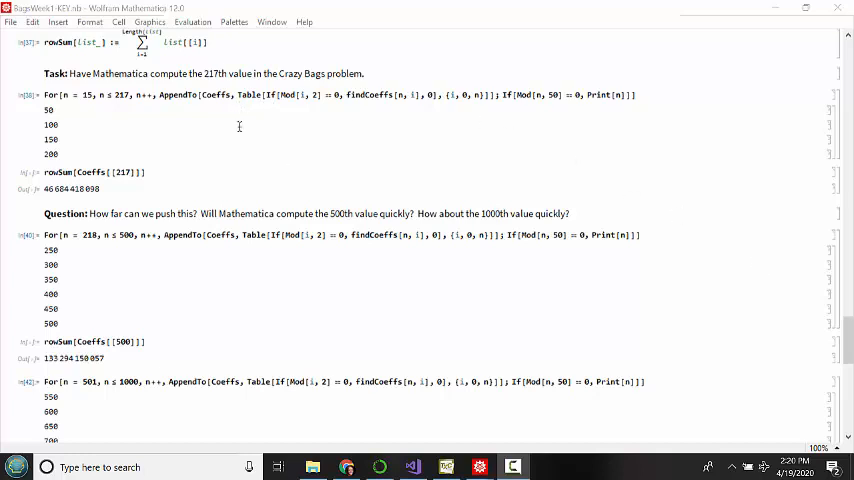
mouse_move(296, 136)
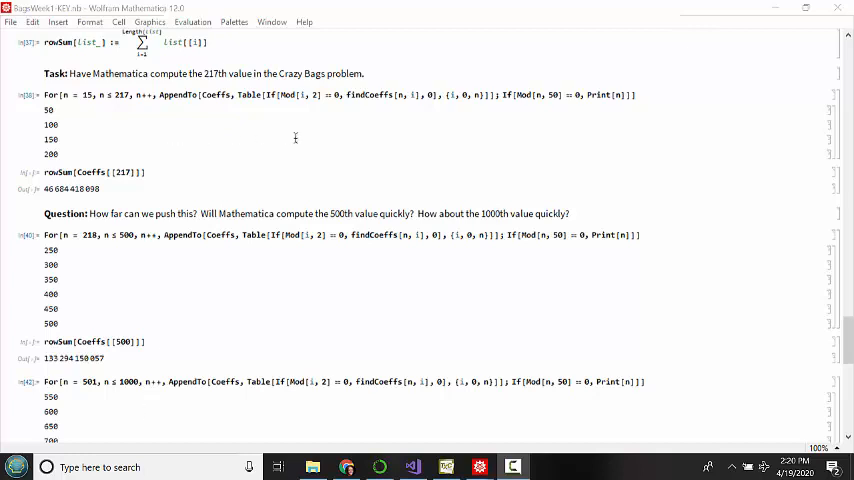
mouse_move(292, 136)
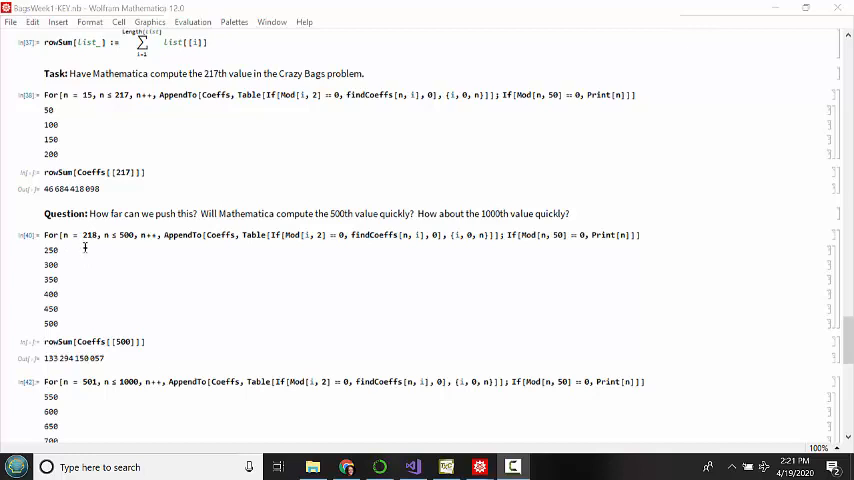
mouse_move(128, 240)
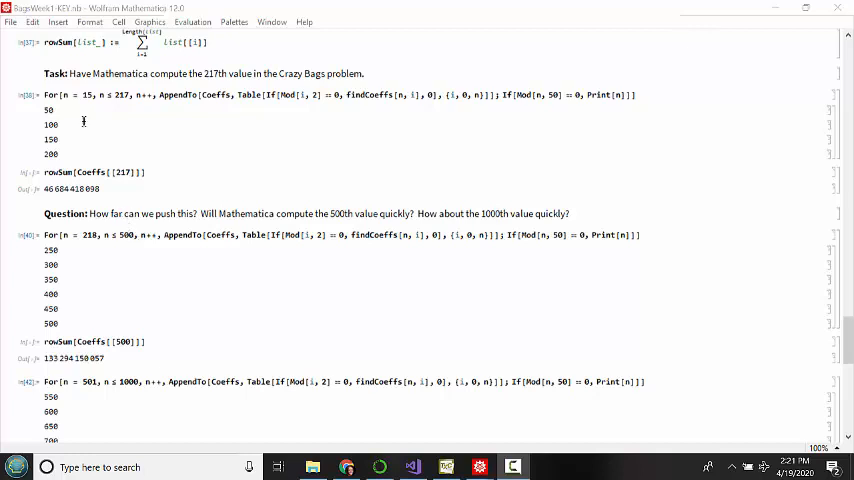
mouse_move(136, 256)
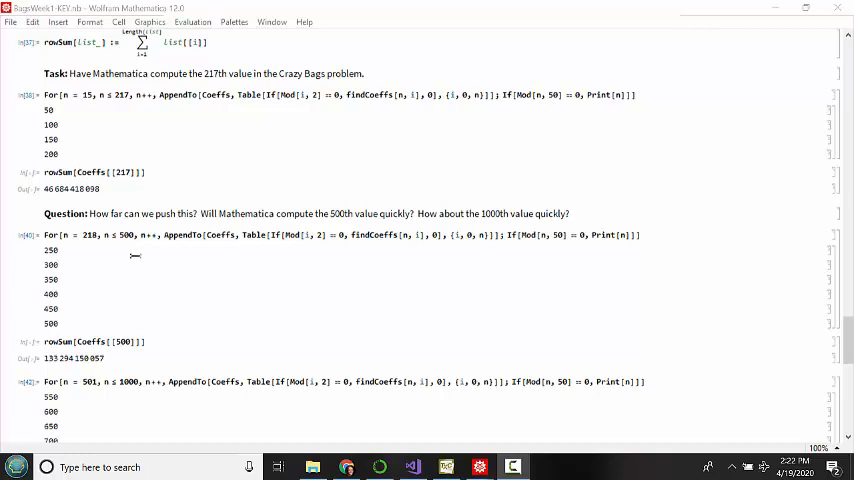
mouse_move(136, 252)
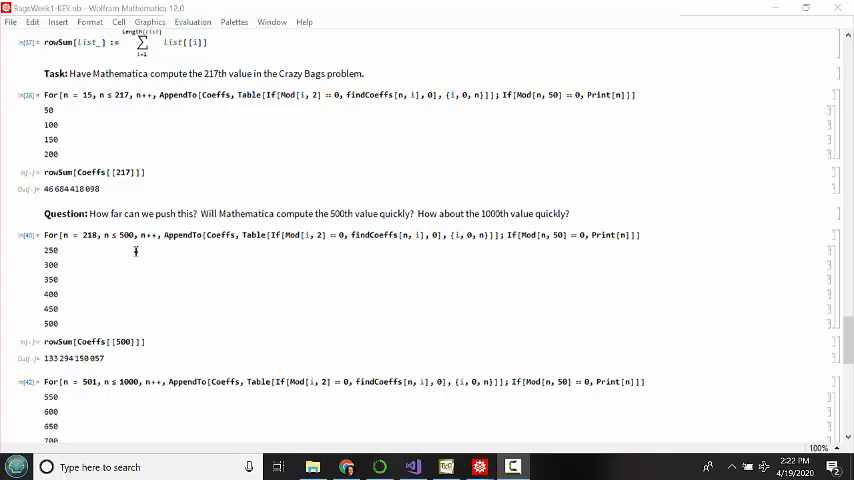
mouse_move(146, 338)
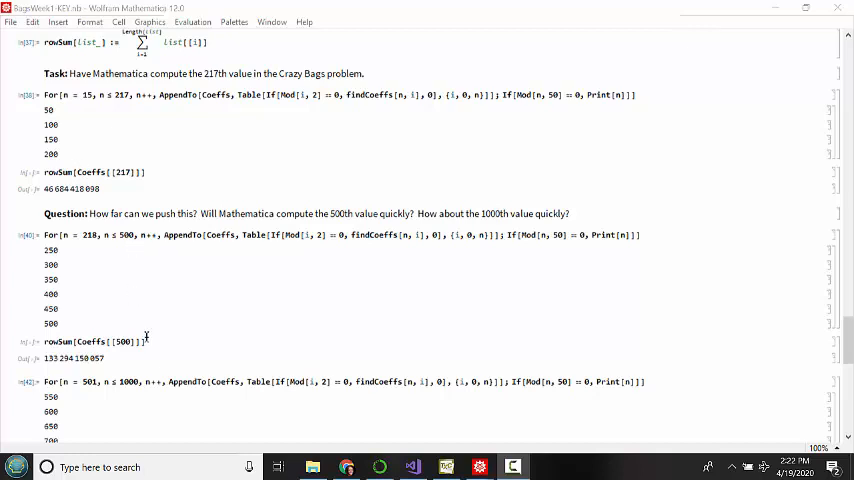
mouse_move(154, 324)
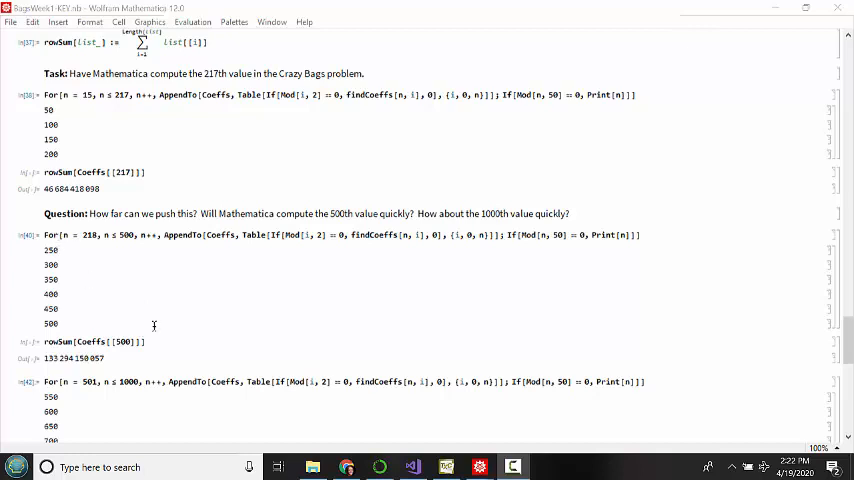
mouse_move(164, 260)
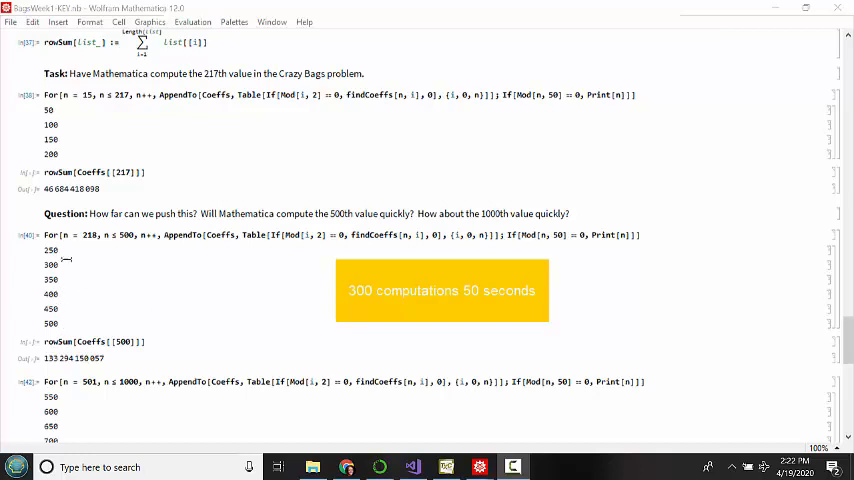
scroll(down, 3)
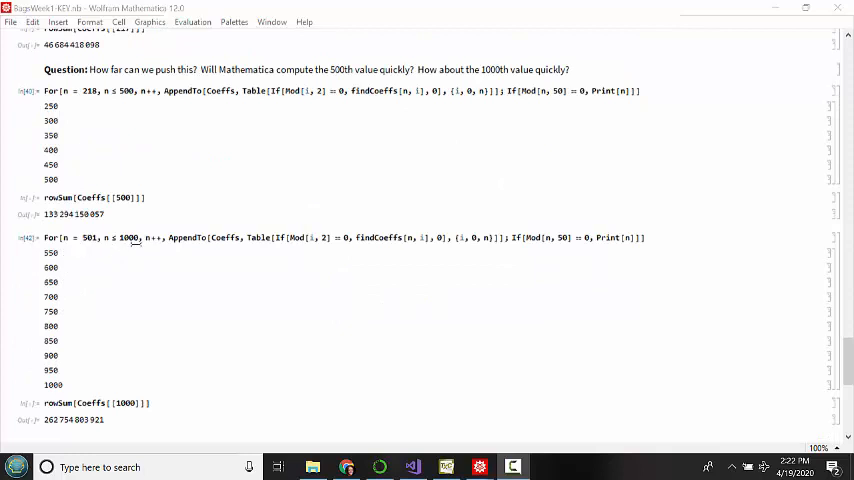
mouse_move(124, 404)
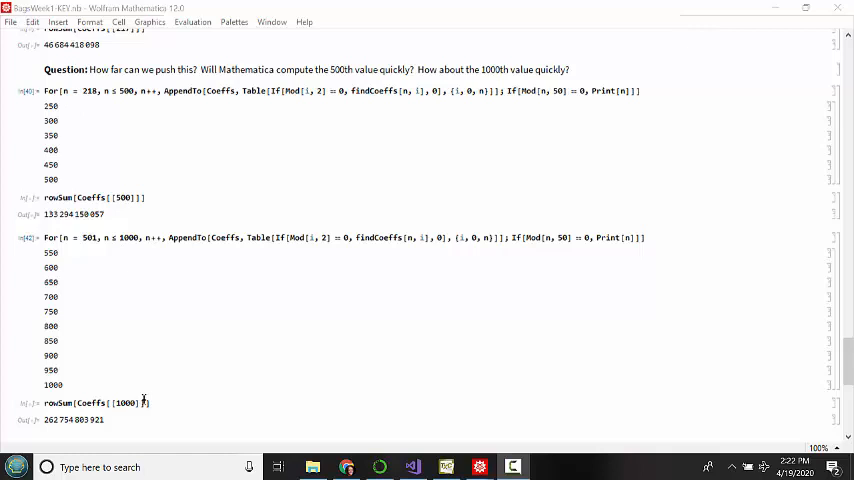
mouse_move(160, 366)
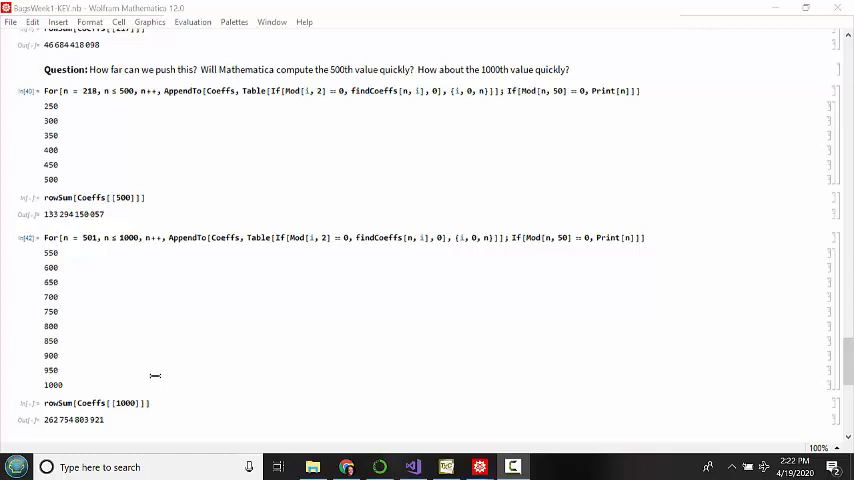
scroll(up, 3)
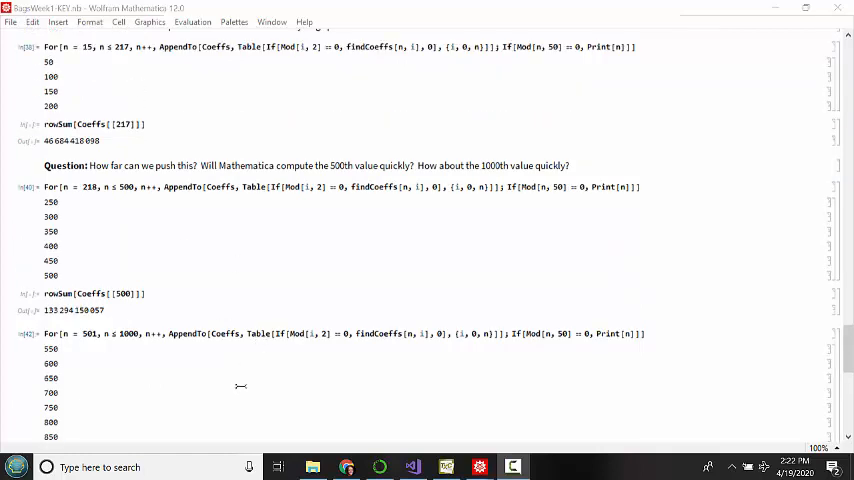
mouse_move(264, 398)
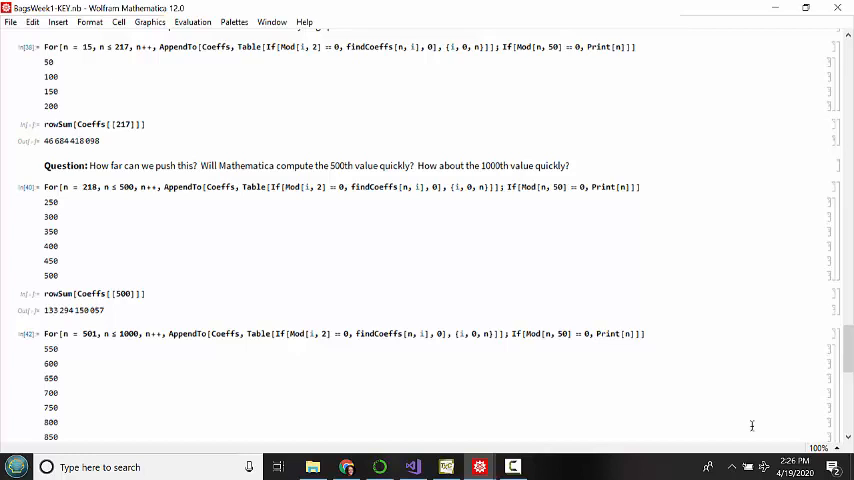
scroll(down, 3)
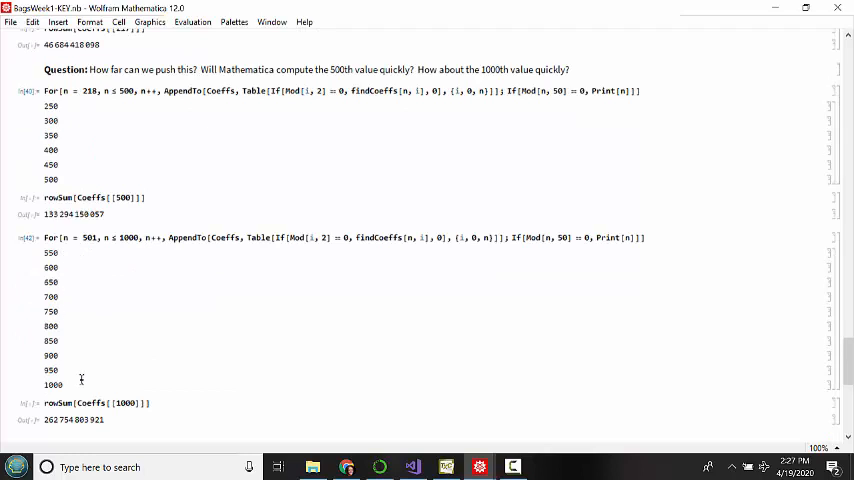
mouse_move(272, 372)
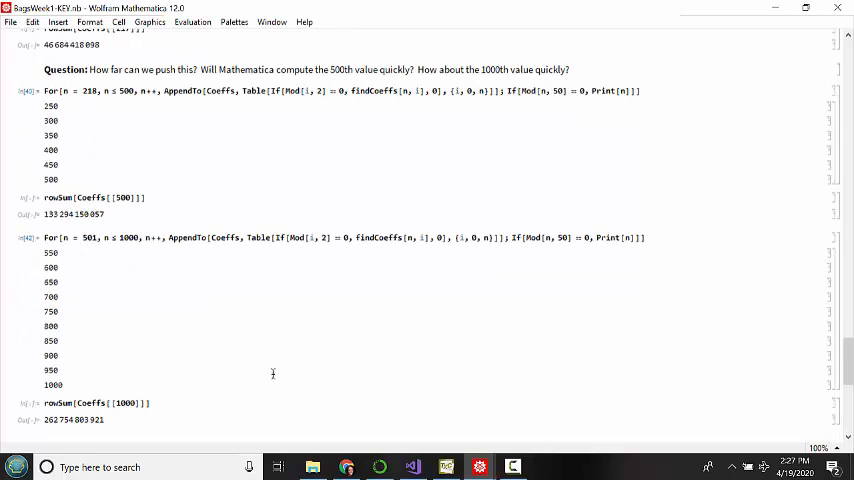
mouse_move(166, 328)
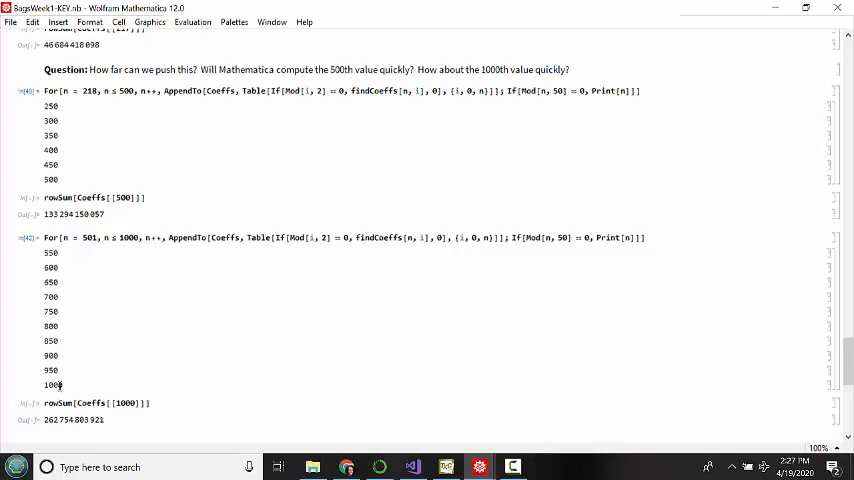
mouse_move(84, 454)
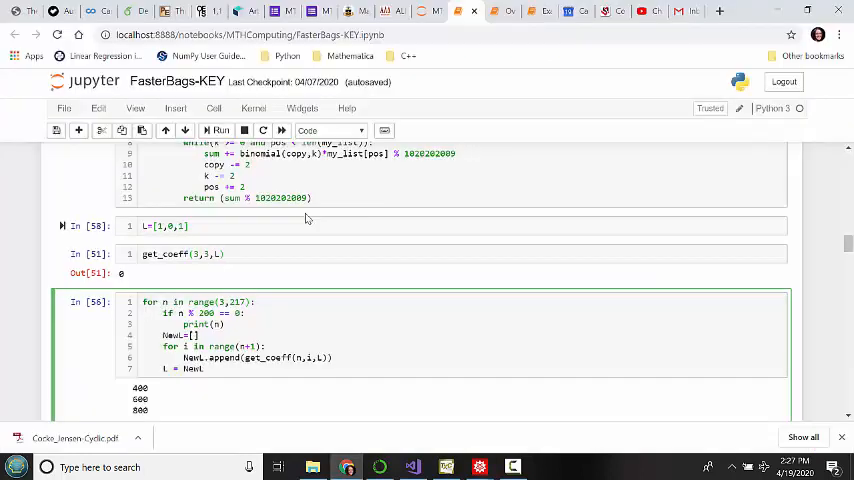
mouse_move(384, 216)
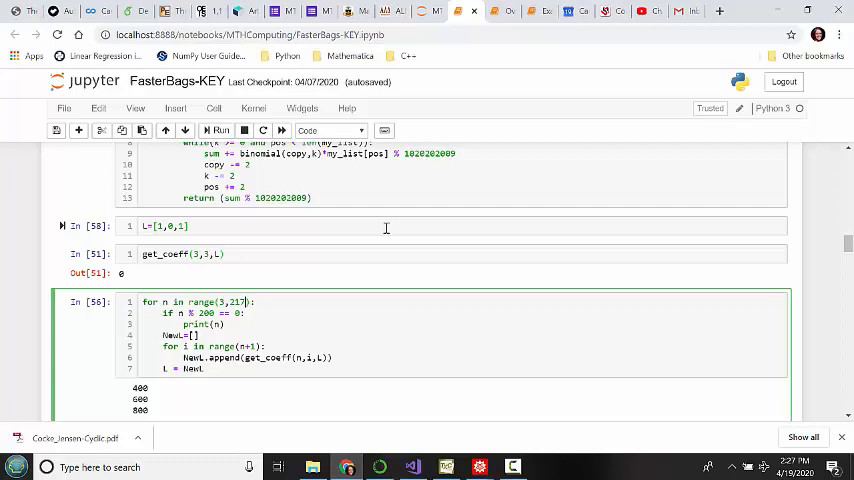
Scroll to the get_coeff test and loop cells in FasterBags-KEY.ipynb and select the test cell
scroll(down, 3)
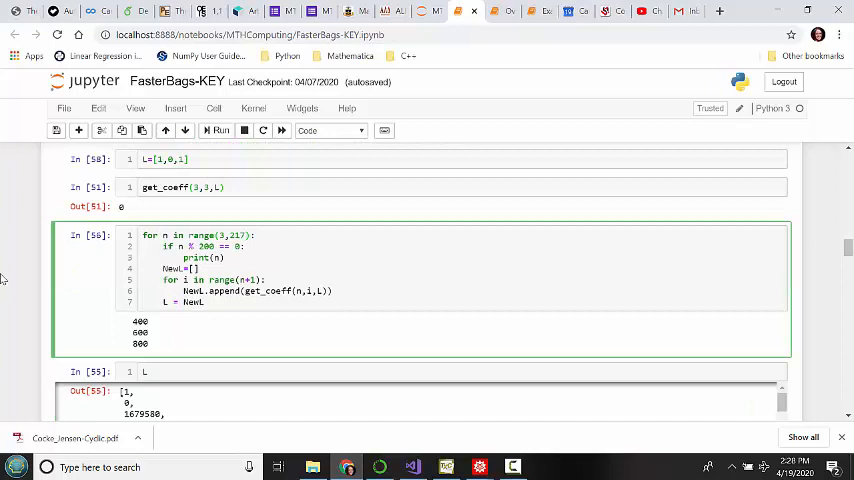
click(192, 160)
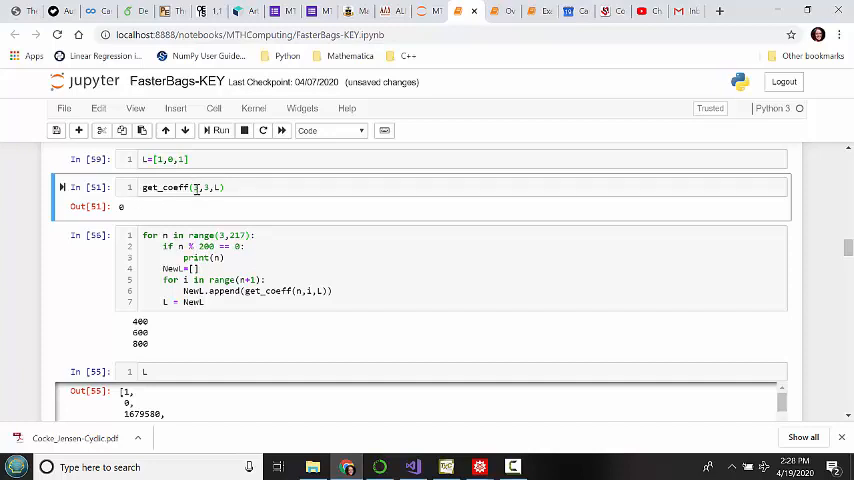
Edit the get_coeff(3,3,L) test call, save the notebook, and rerun it after L=[1,0,1], returning 0
click(212, 188)
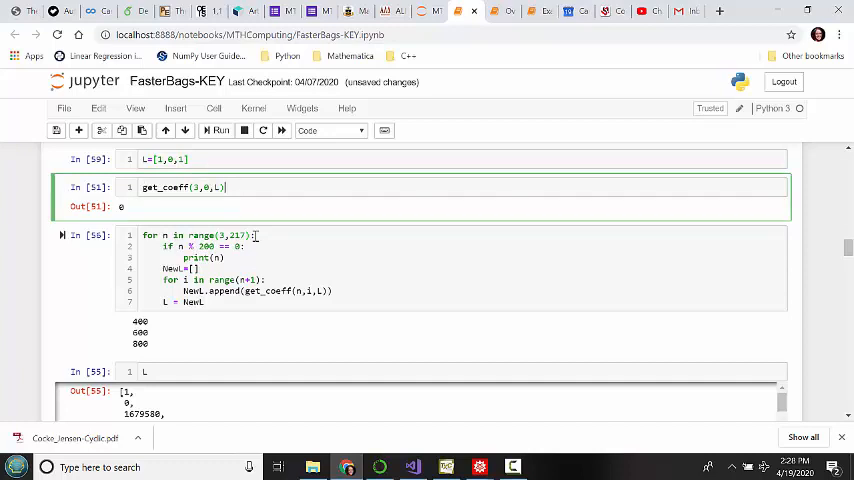
key(ctrl+s)
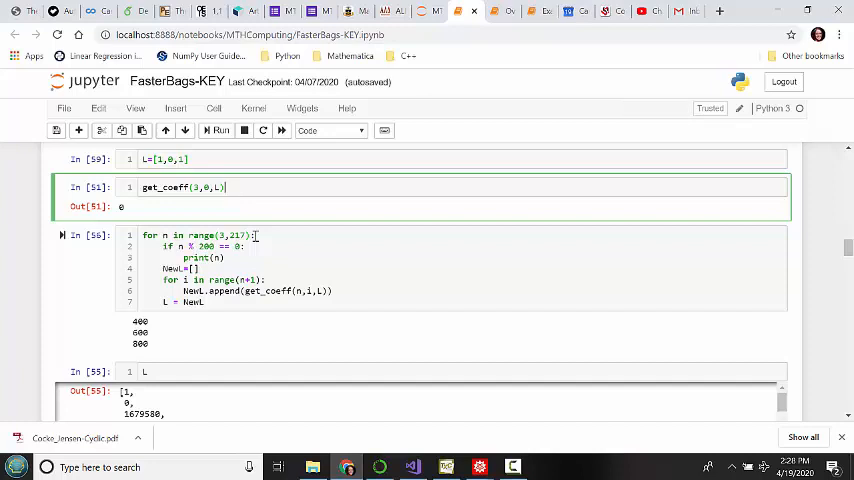
click(216, 130)
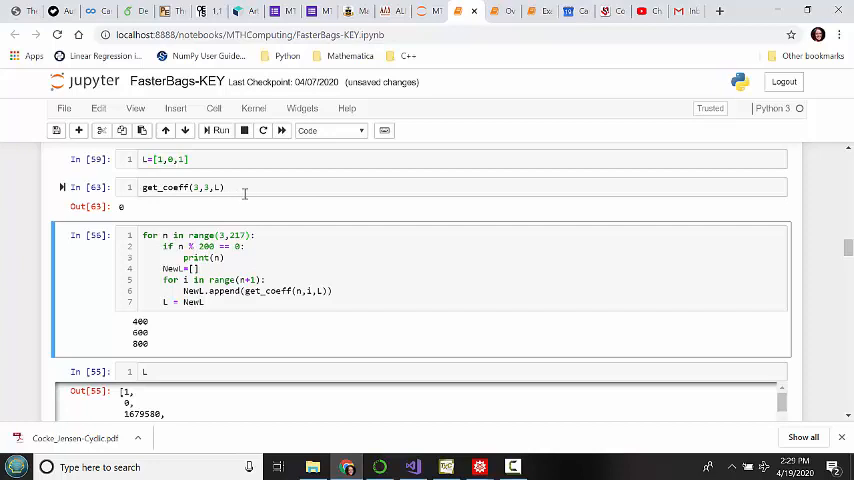
click(244, 188)
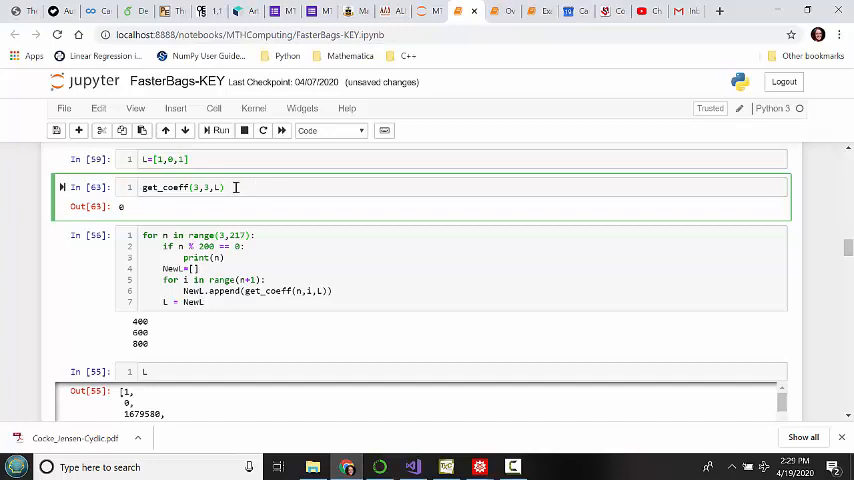
mouse_move(170, 204)
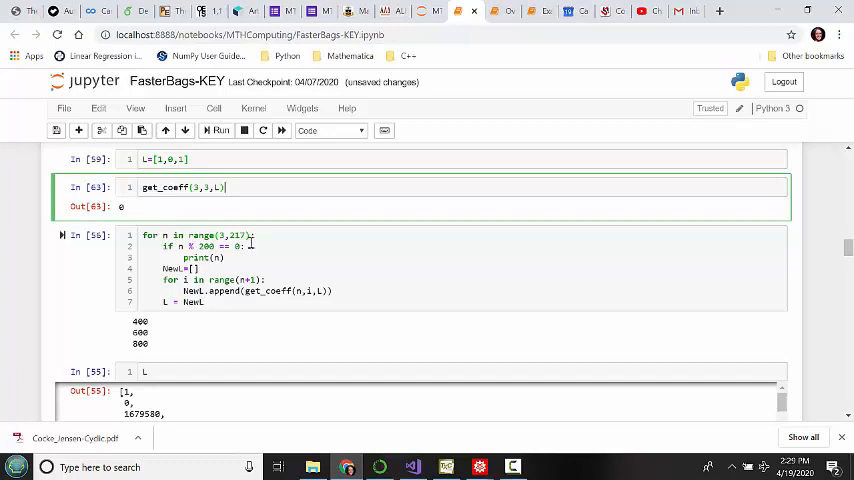
mouse_move(282, 244)
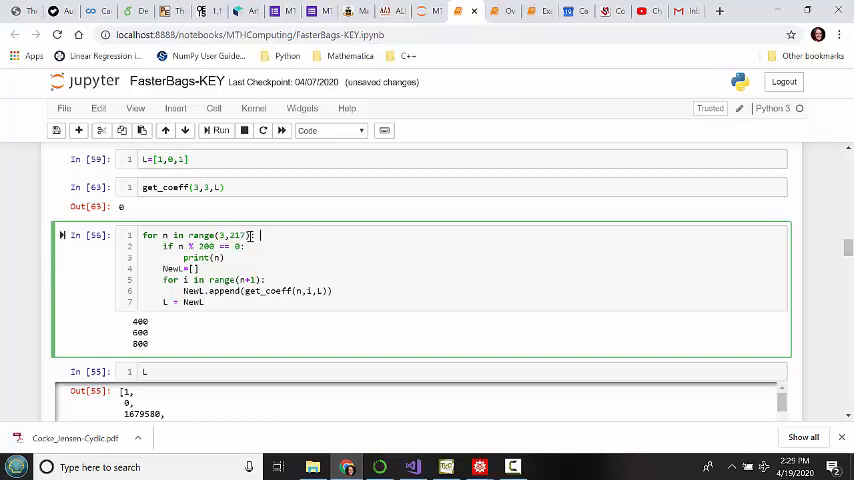
mouse_move(444, 288)
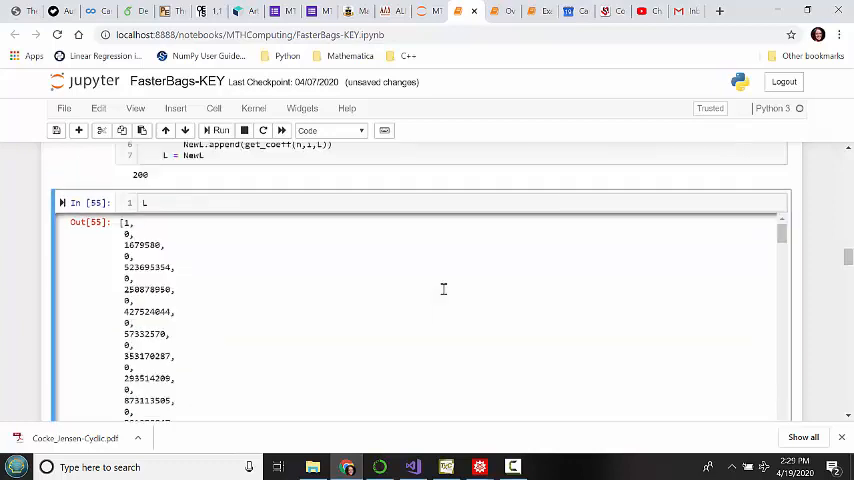
Scroll up to the for-loop cell with range(3,217) and the L output cell
scroll(up, 3)
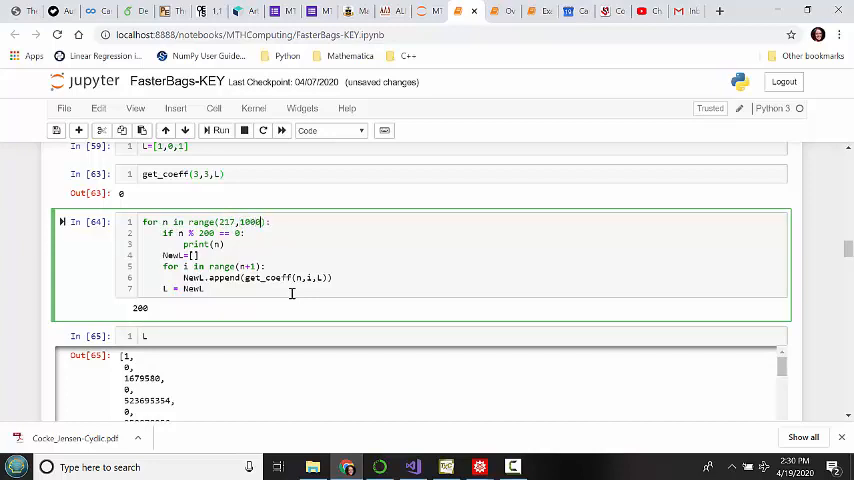
mouse_move(390, 228)
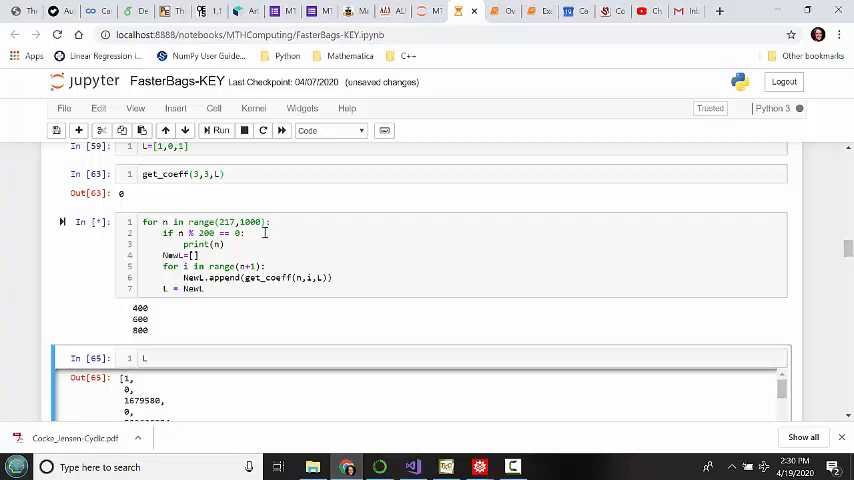
mouse_move(392, 258)
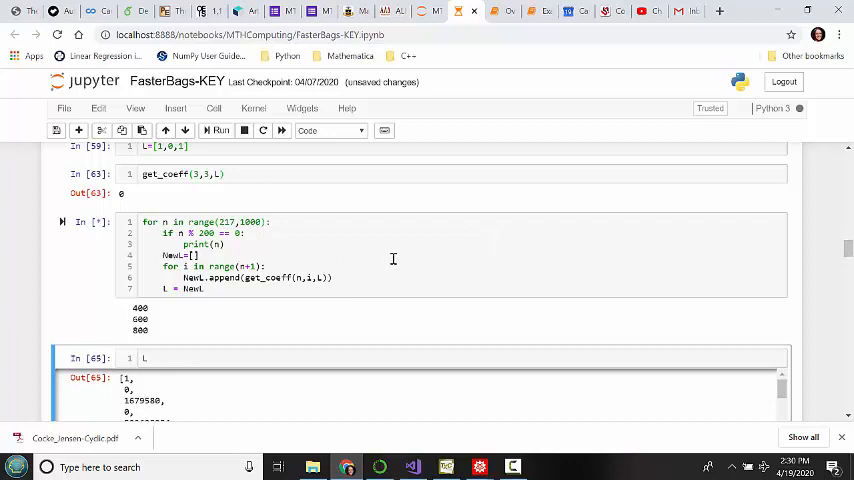